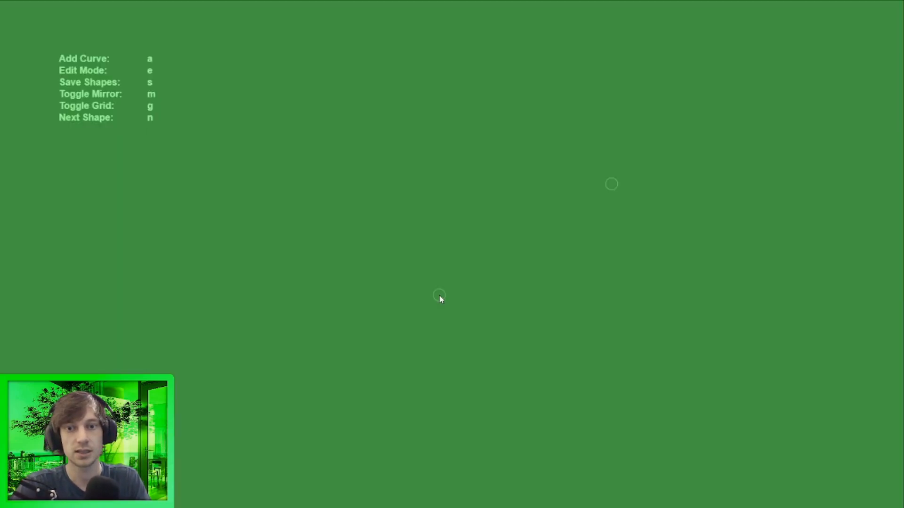
{"action": "mouse_move", "coordinate": [393, 111]}
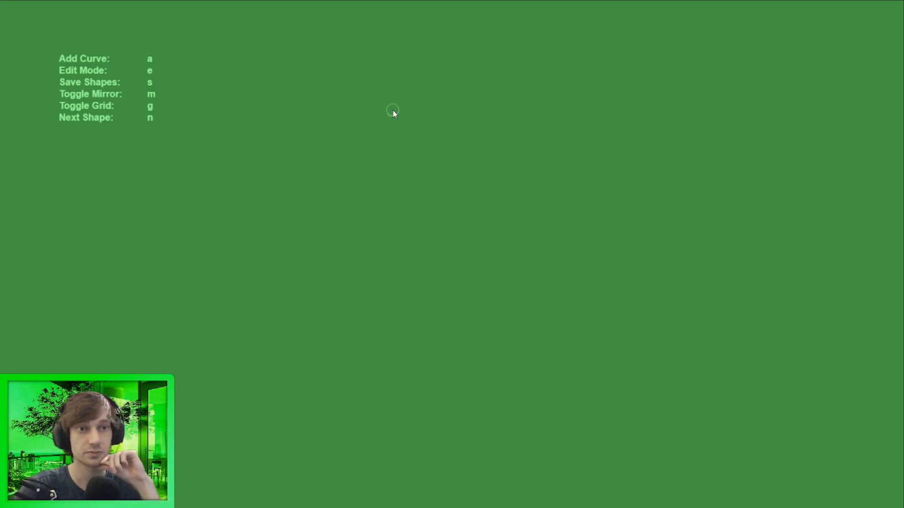
{"action": "mouse_move", "coordinate": [384, 89]}
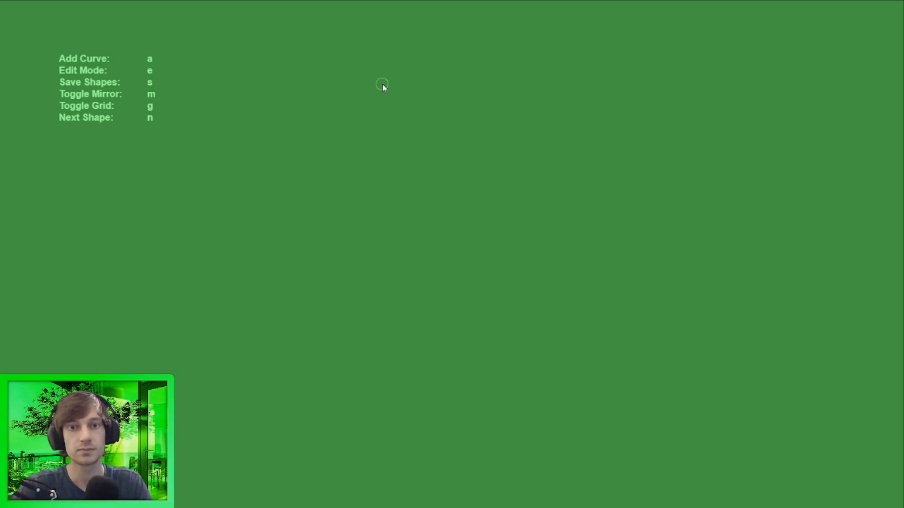
Turn on mirroring and drag the large oval's end point so it mirrors below
{"action": "key", "text": "m"}
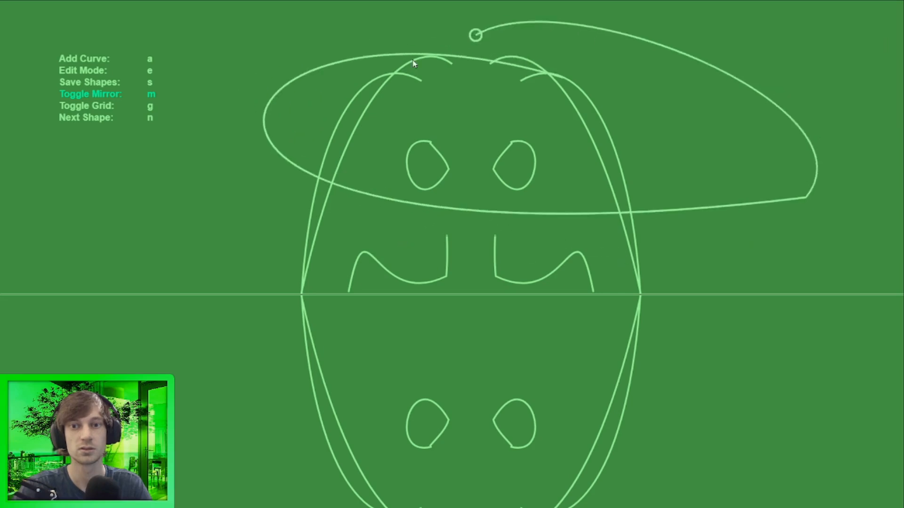
{"action": "left_click_drag", "start_coordinate": [476, 36], "coordinate": [421, 215]}
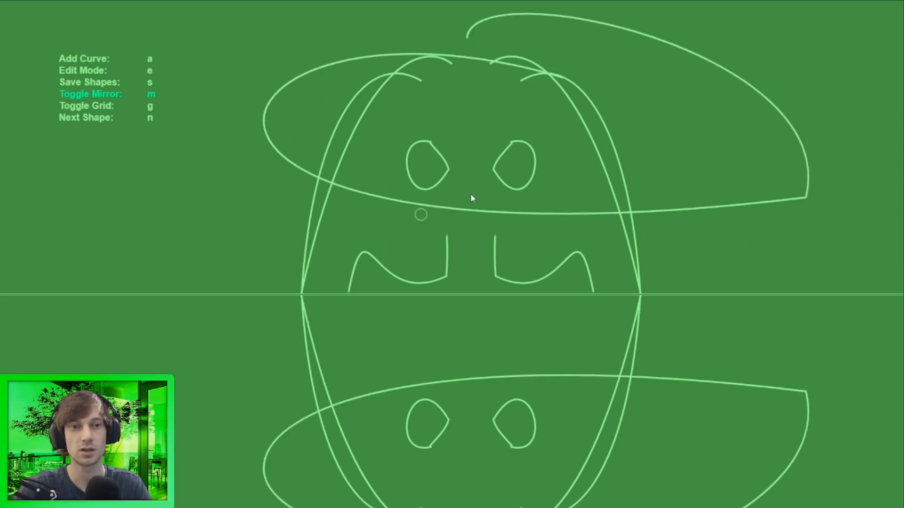
{"action": "mouse_move", "coordinate": [211, 129]}
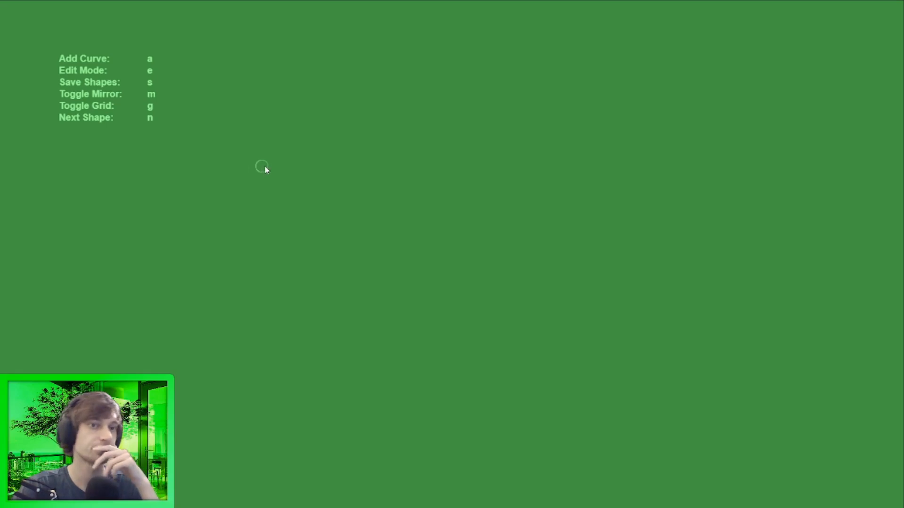
{"action": "mouse_move", "coordinate": [325, 265]}
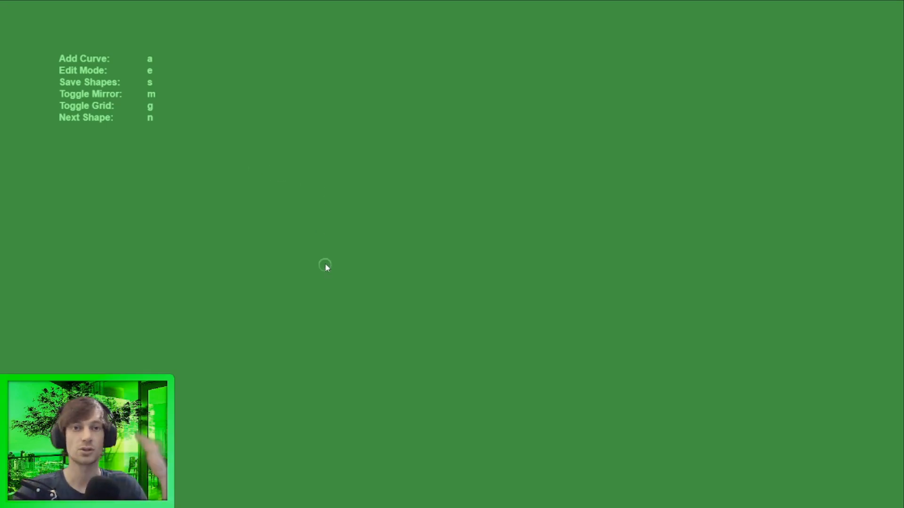
{"action": "mouse_move", "coordinate": [395, 80]}
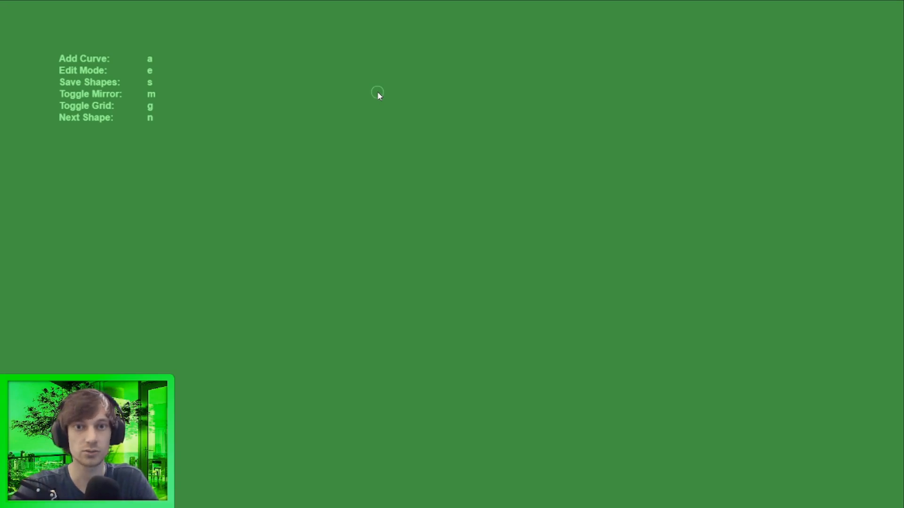
On the grid, draw a diagonal line toward the upper right with a curve handle at its end
{"action": "key", "text": "g"}
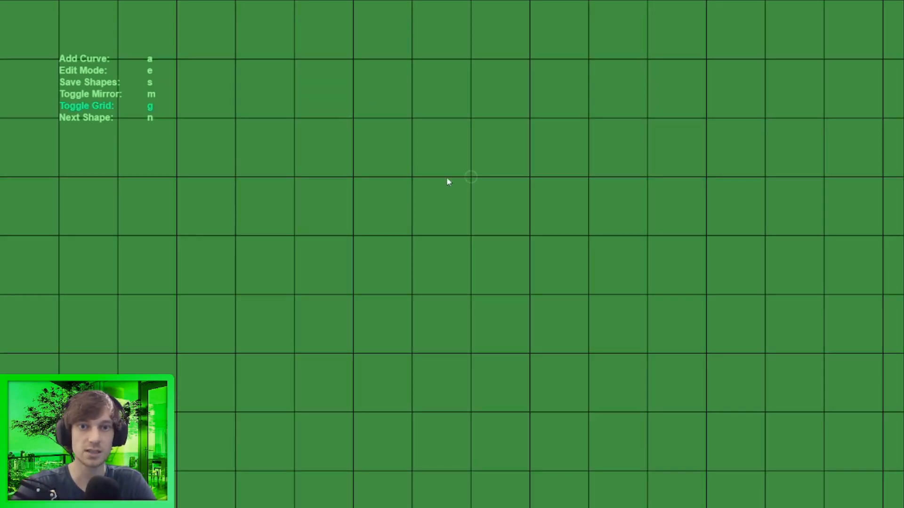
{"action": "mouse_move", "coordinate": [421, 107]}
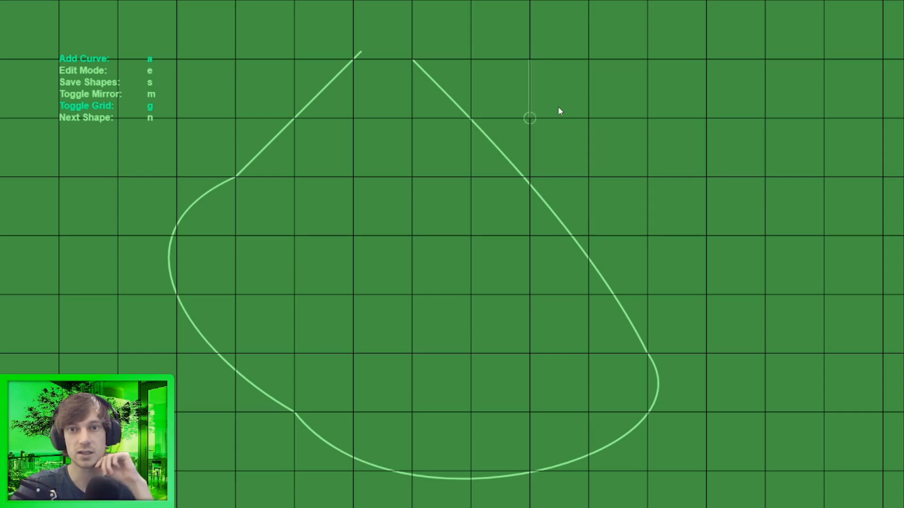
{"action": "left_click_drag", "start_coordinate": [529, 119], "coordinate": [766, 235]}
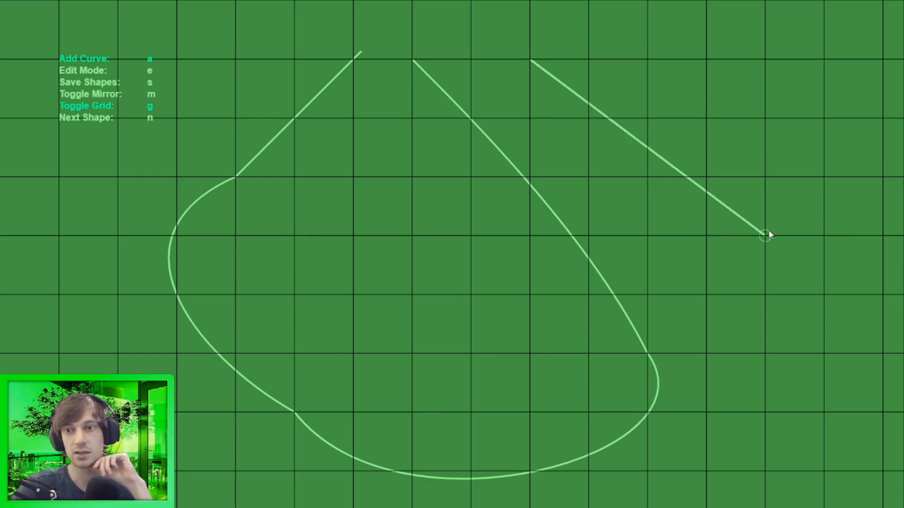
{"action": "left_click_drag", "start_coordinate": [766, 235], "coordinate": [533, 62]}
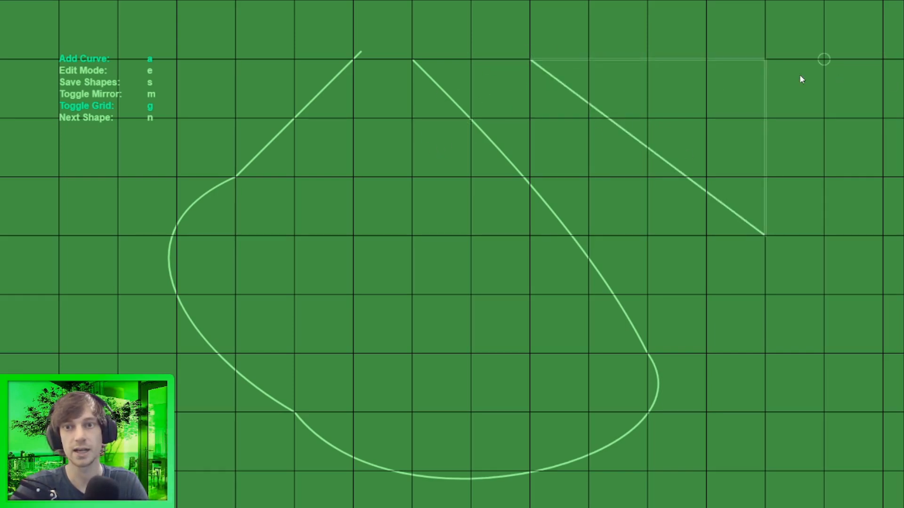
In Edit Mode, pull the line's far control point up and back down to round its right edge
{"action": "key", "text": "e"}
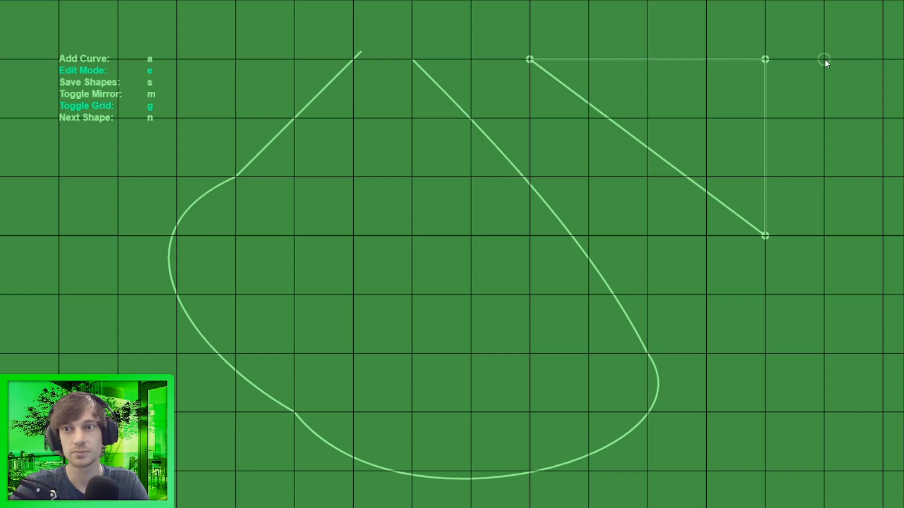
{"action": "left_click_drag", "start_coordinate": [824, 60], "coordinate": [825, 5]}
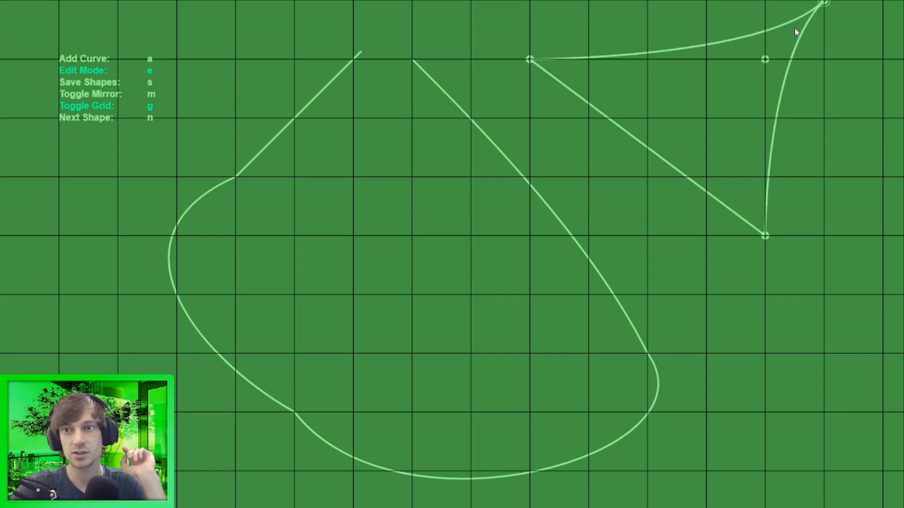
{"action": "left_click_drag", "start_coordinate": [824, 5], "coordinate": [824, 59]}
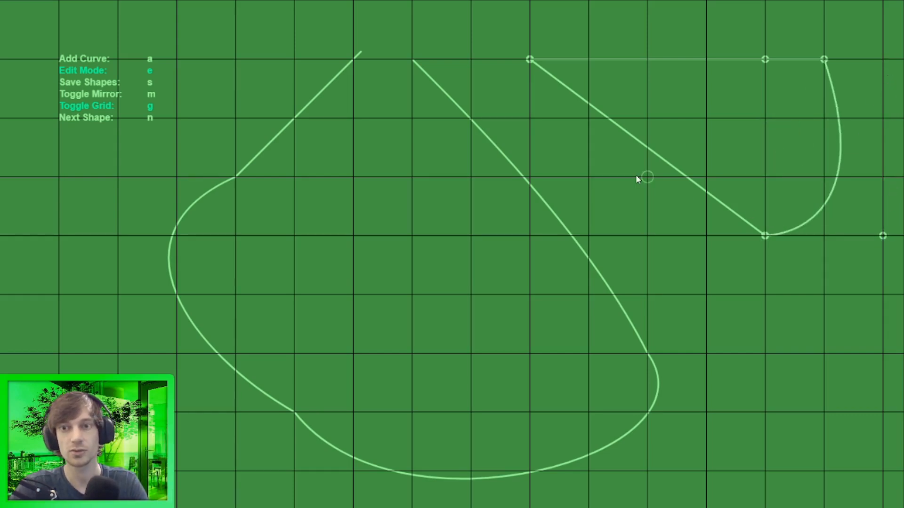
Hide the grid and drag the wedge's upper-left points apart into two curved ends
{"action": "key", "text": "g"}
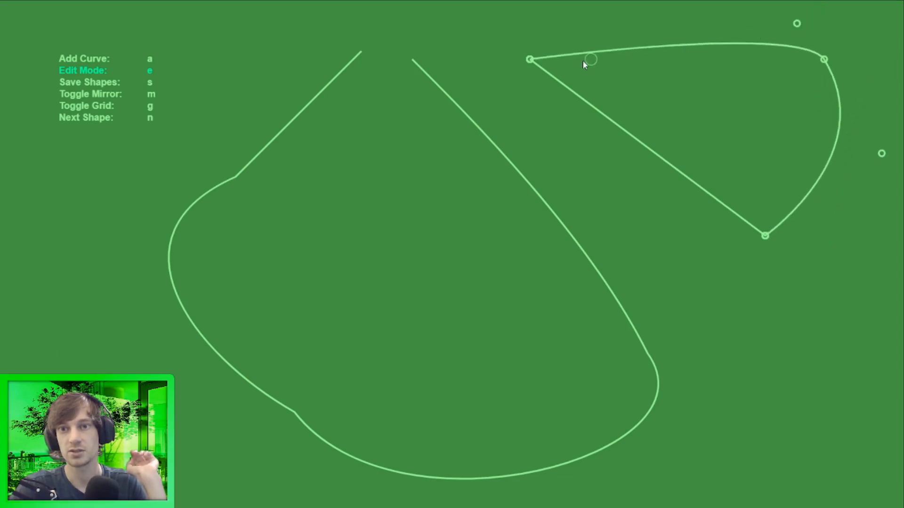
{"action": "left_click_drag", "start_coordinate": [588, 59], "coordinate": [553, 86]}
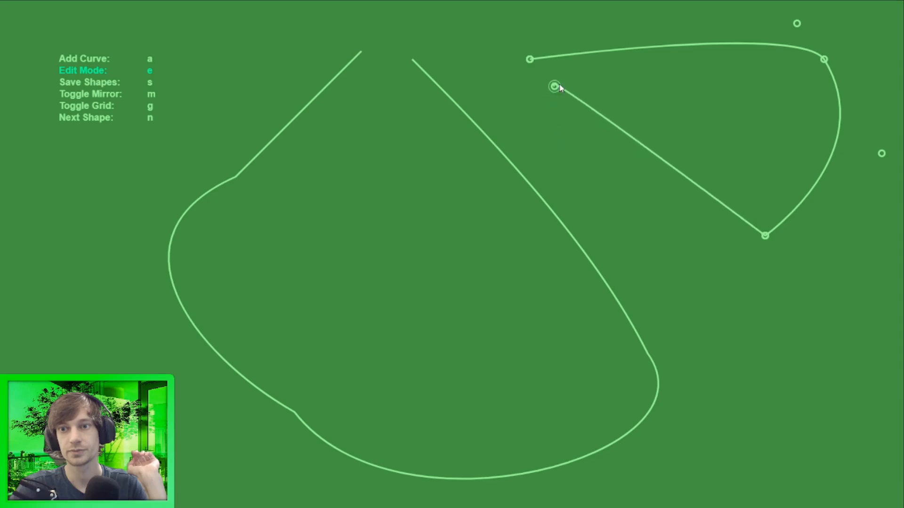
{"action": "left_click_drag", "start_coordinate": [554, 86], "coordinate": [606, 102]}
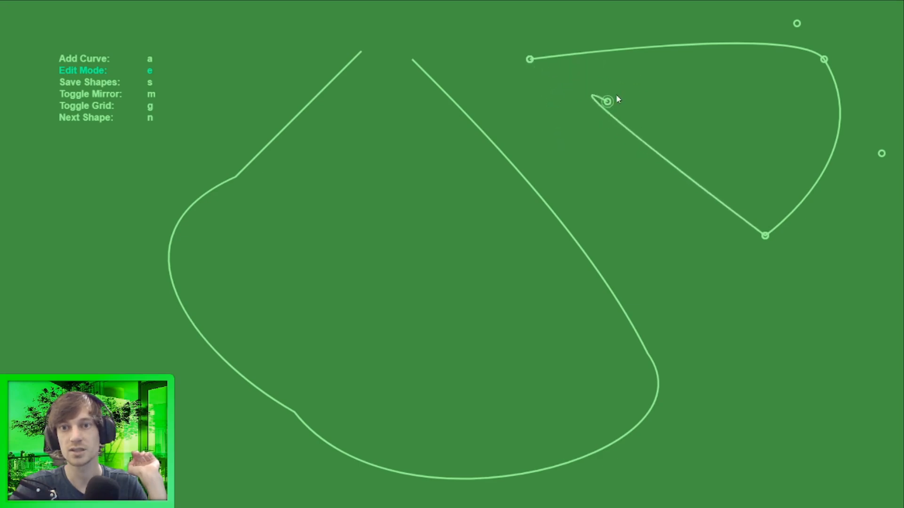
{"action": "left_click_drag", "start_coordinate": [605, 103], "coordinate": [530, 60]}
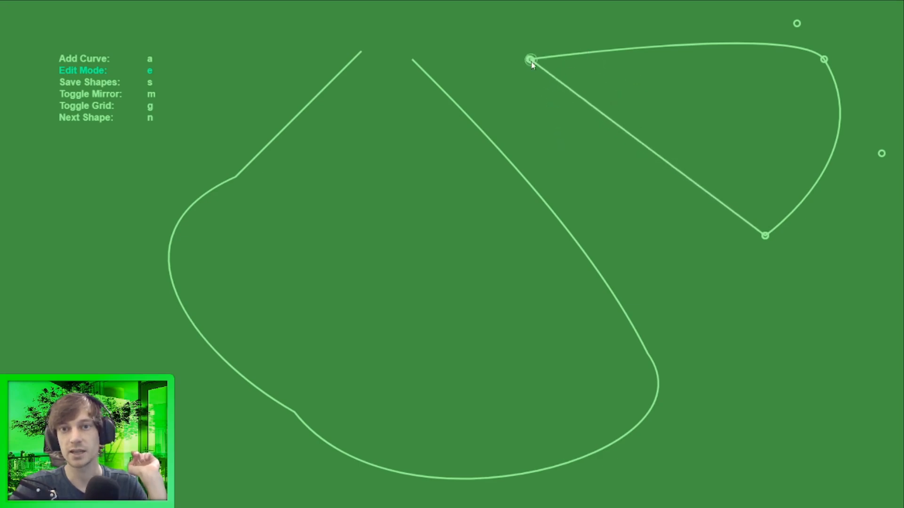
{"action": "left_click_drag", "start_coordinate": [530, 61], "coordinate": [534, 69]}
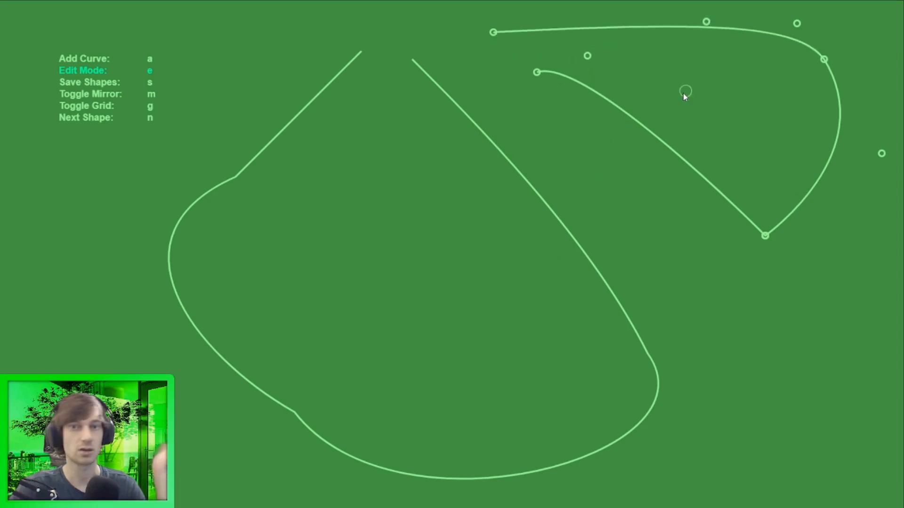
{"action": "mouse_move", "coordinate": [661, 123]}
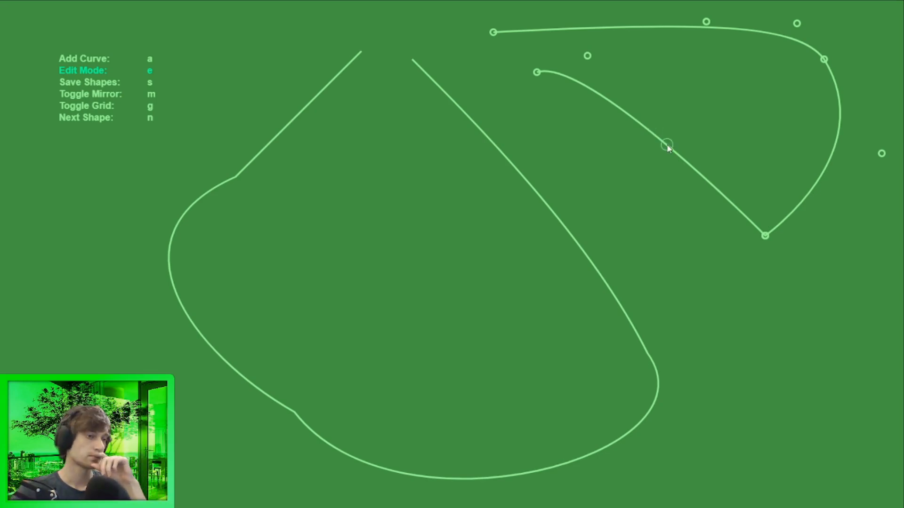
{"action": "mouse_move", "coordinate": [724, 159]}
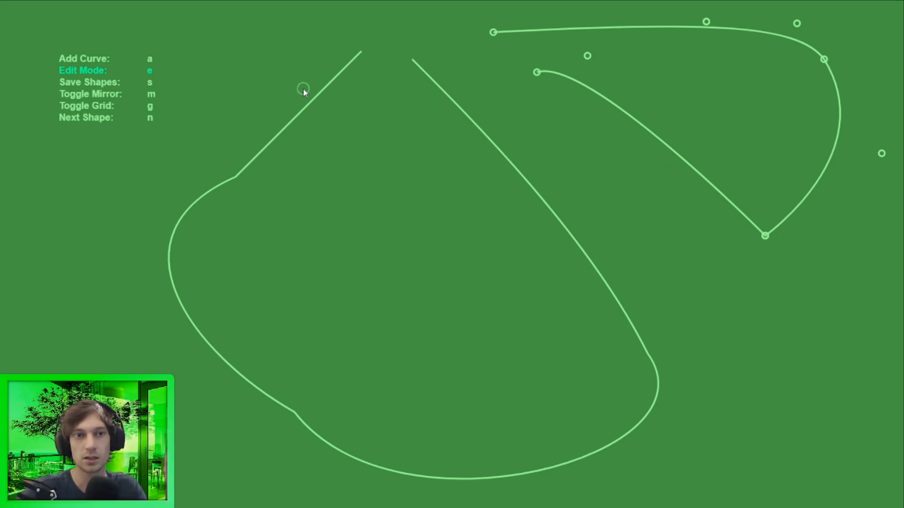
{"action": "mouse_move", "coordinate": [576, 147]}
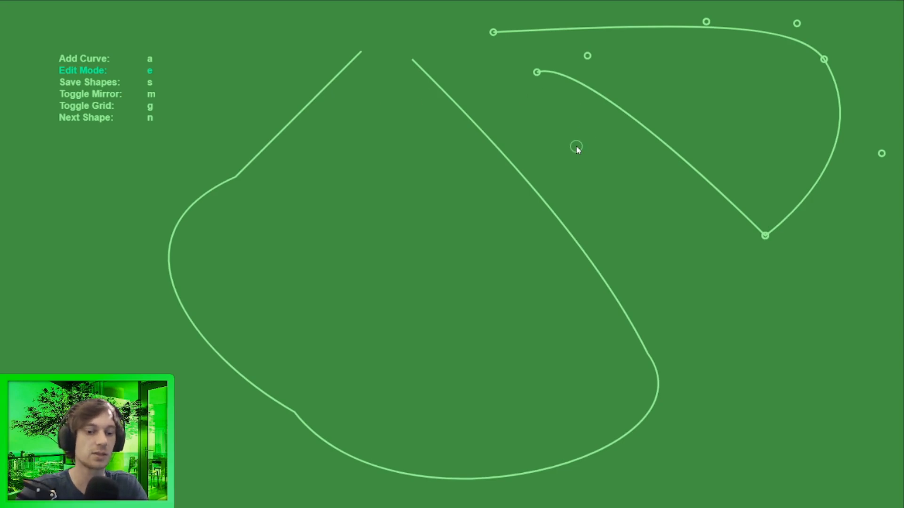
Save the shapes to a file on the Desktop
{"action": "key", "text": "s"}
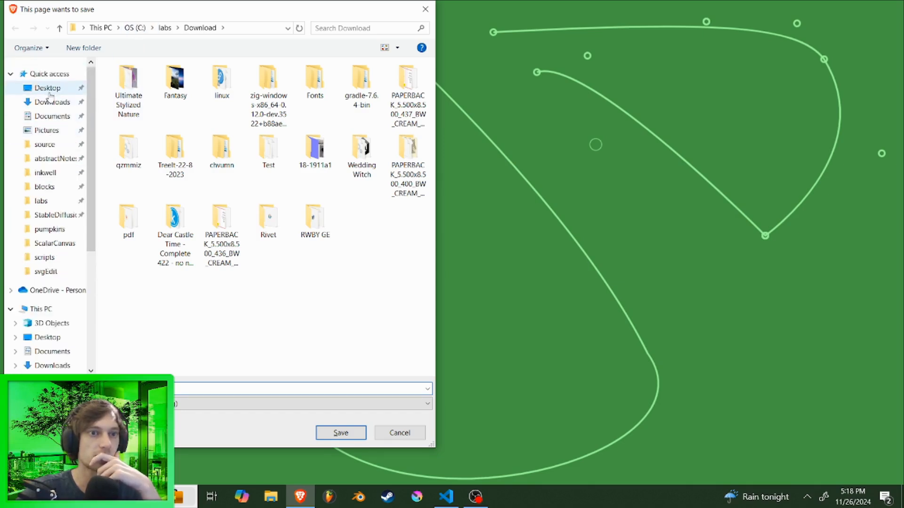
{"action": "left_click", "coordinate": [340, 432]}
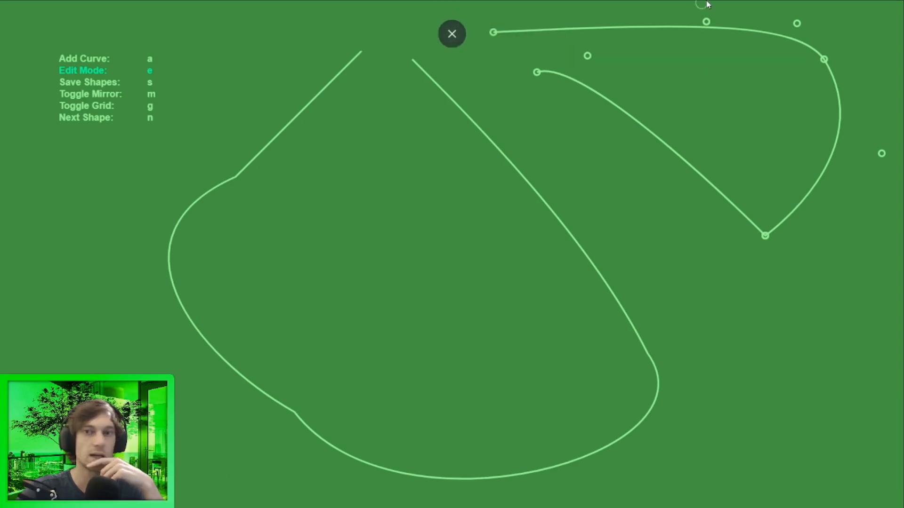
View design.svg from Downloads in a new tab, then return full screen to UserInterface.html
{"action": "left_click", "coordinate": [451, 33]}
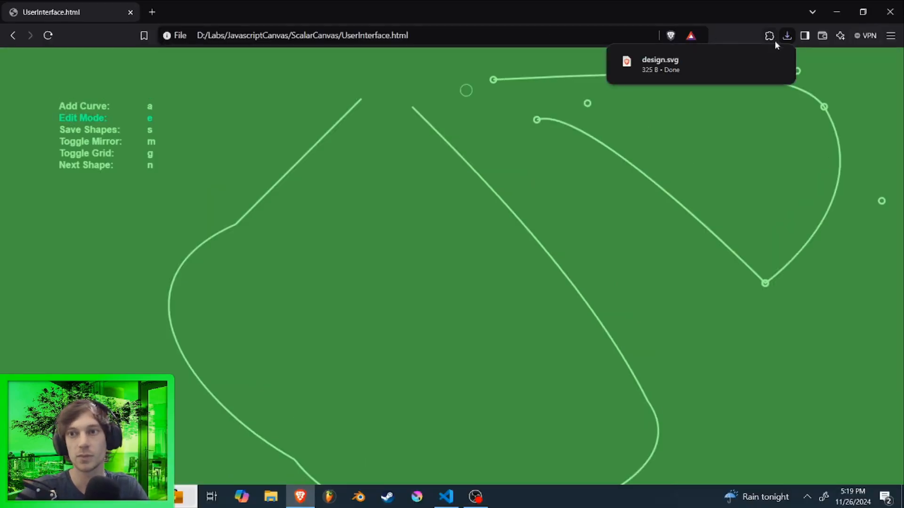
{"action": "left_click", "coordinate": [659, 60]}
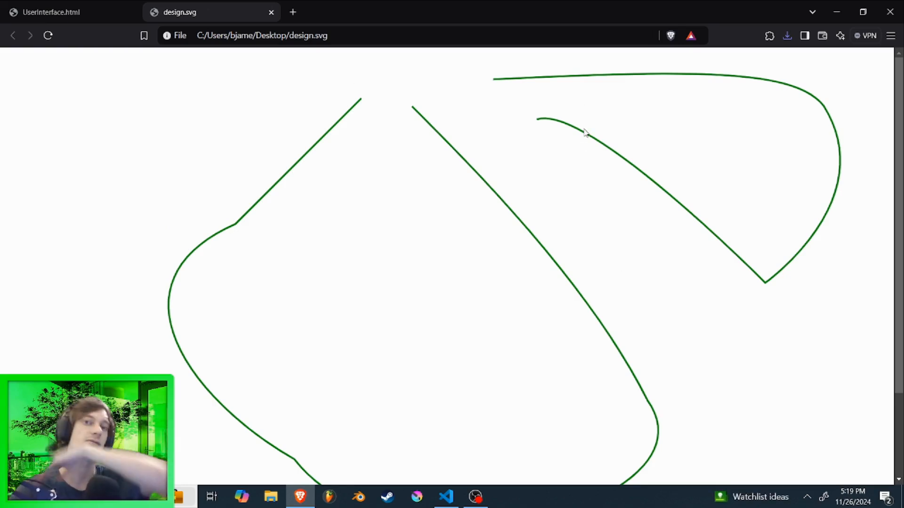
{"action": "left_click", "coordinate": [69, 12]}
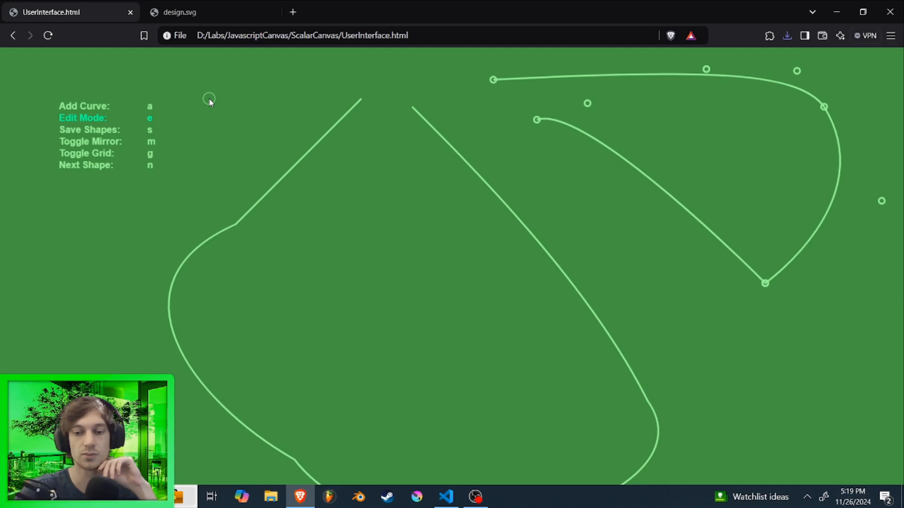
{"action": "key", "text": "F11"}
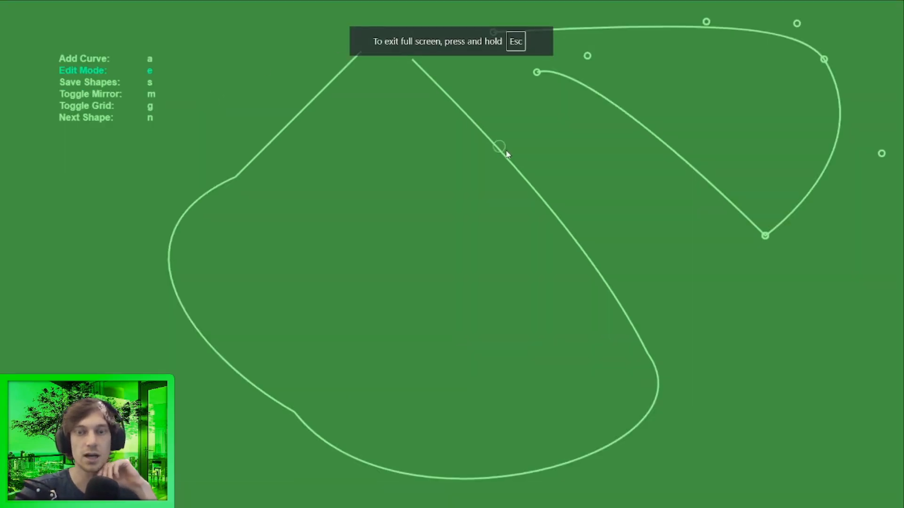